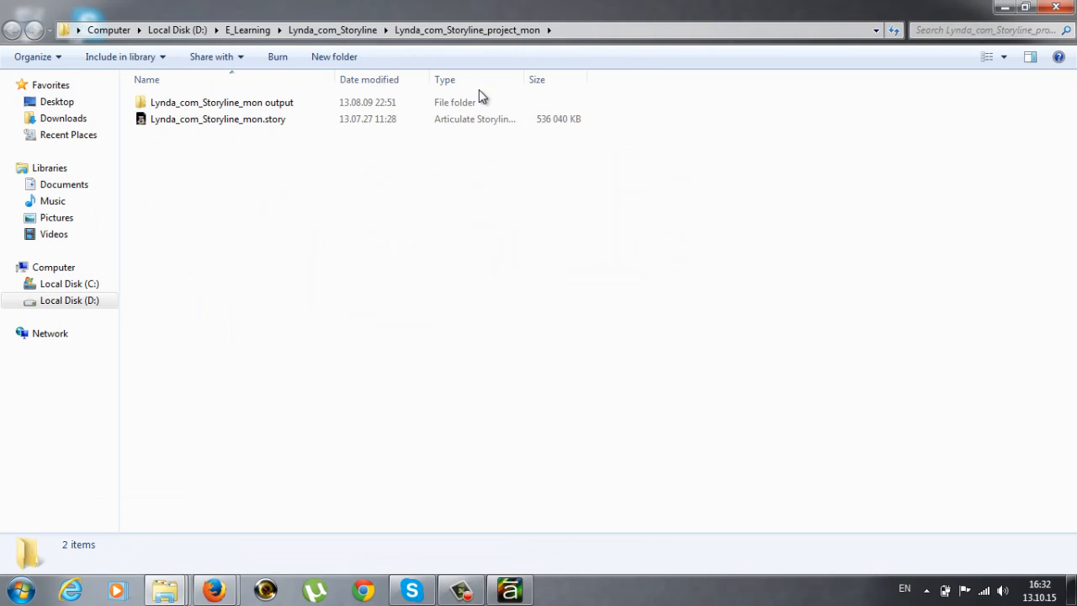
- Launch story.html from the output folder to load the published course in Firefox
{"action": "double_click", "coordinate": [221, 102]}
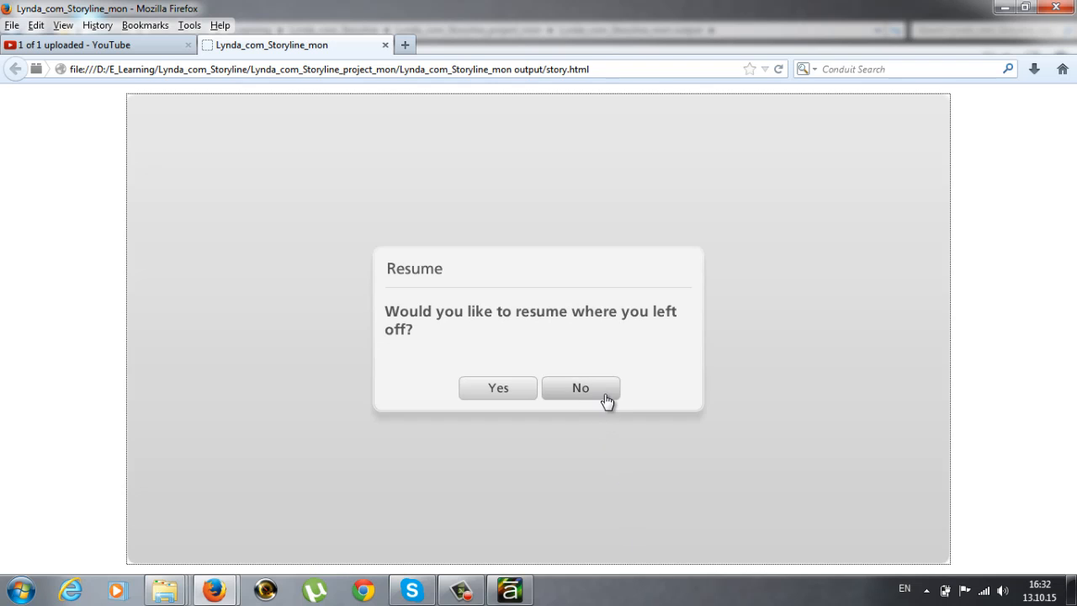
- Decline resuming so the course restarts at its six sticky-note menu
{"action": "left_click", "coordinate": [580, 388]}
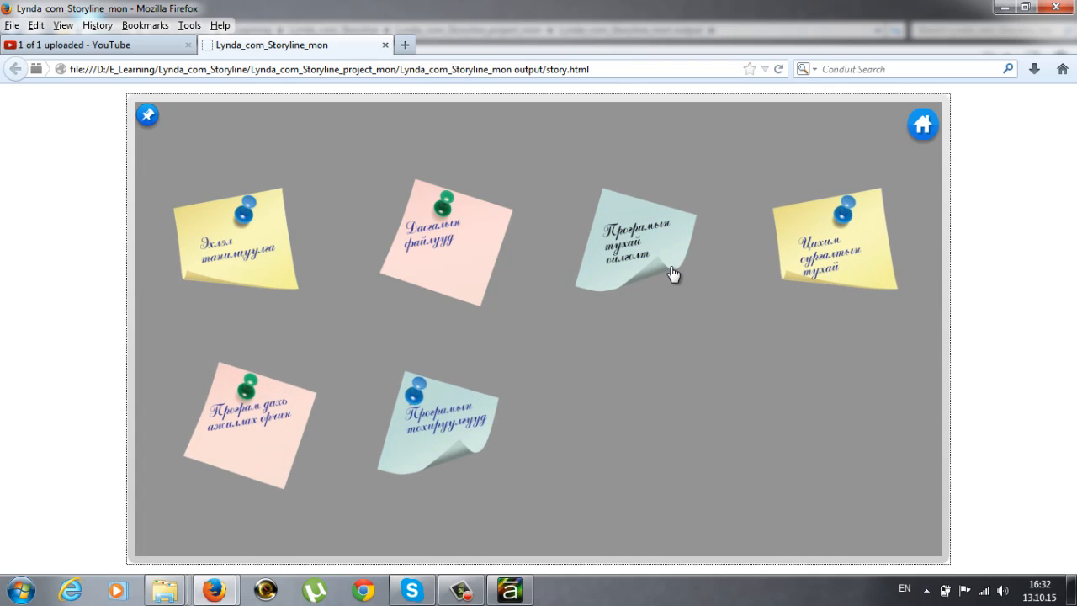
- Play the pale blue top-row note's lesson video about opening the Quiz scene
{"action": "left_click", "coordinate": [637, 244]}
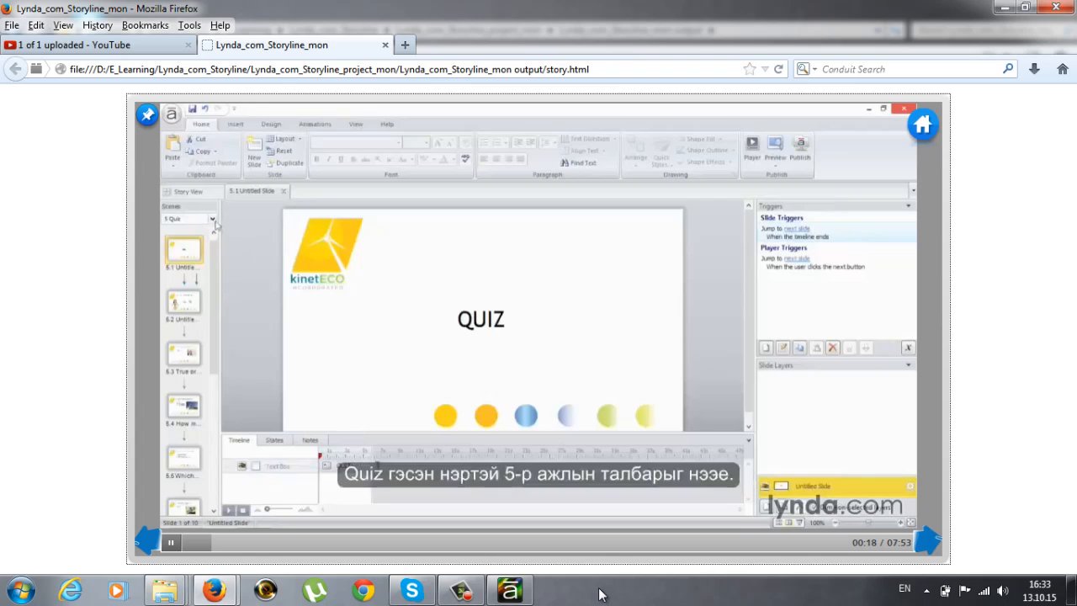
{"action": "left_click", "coordinate": [212, 219]}
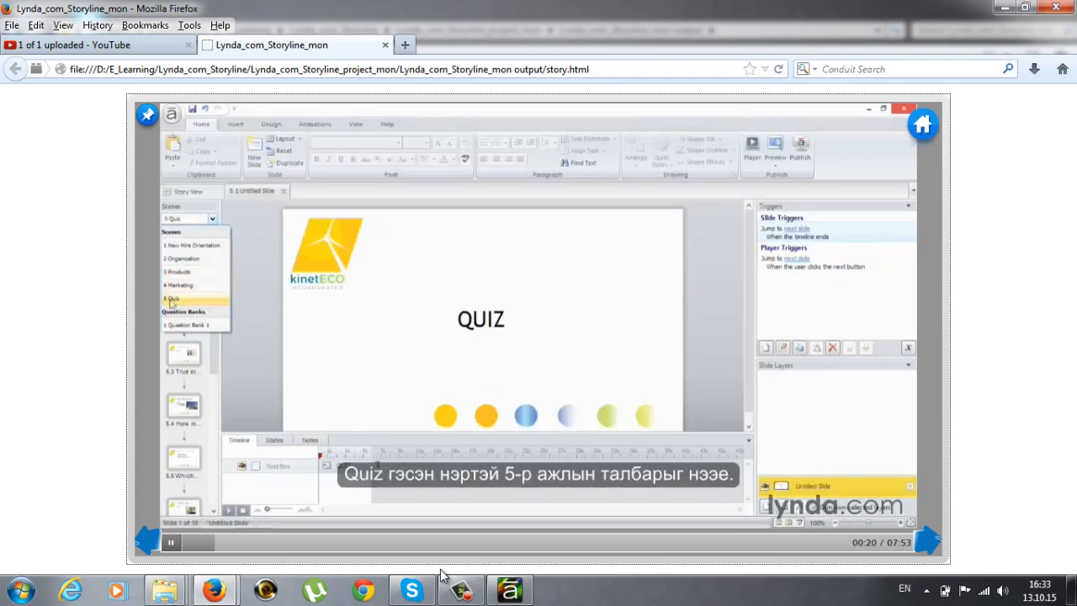